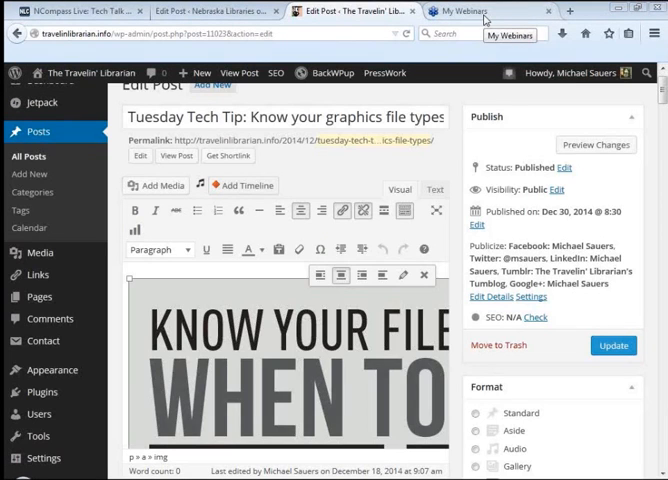
Switch to the Edit Post tab for "Closing out 2014 with three new sites!" on Nebraska Libraries.
{"action": "left_click", "coordinate": [210, 12]}
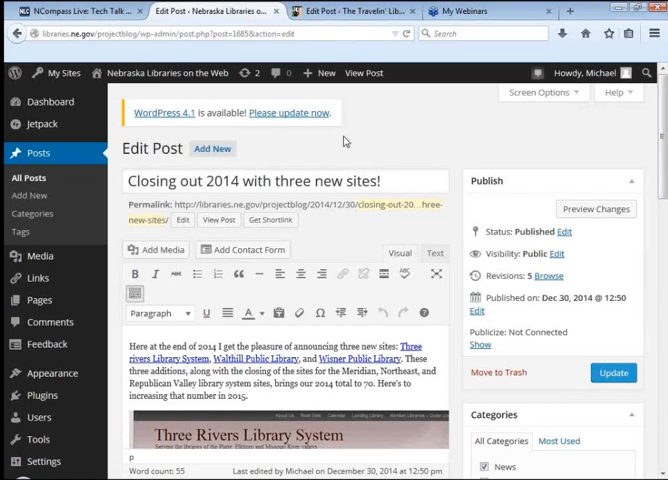
Select the Three Rivers Library System banner image and bring up its Image Details.
{"action": "scroll", "scroll_direction": "down", "scroll_amount": 3}
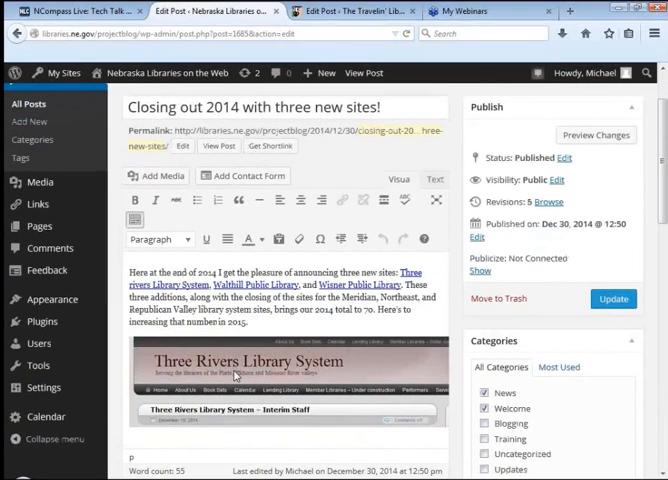
{"action": "left_click", "coordinate": [280, 364]}
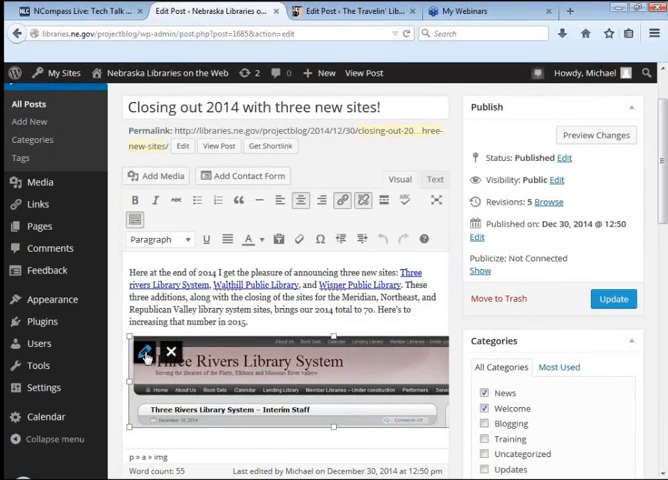
{"action": "left_click", "coordinate": [146, 352]}
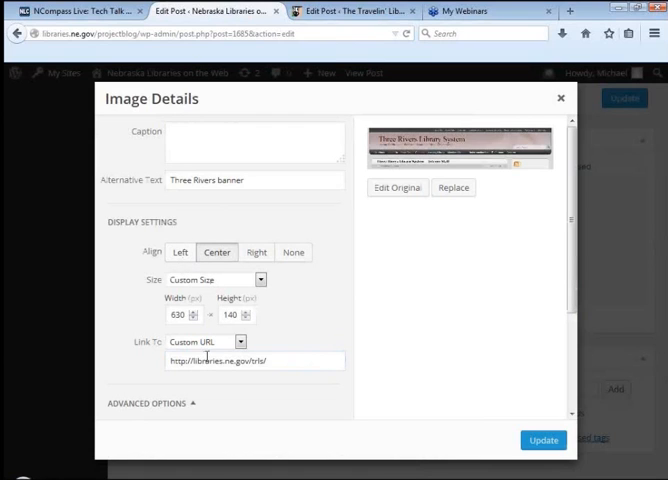
{"action": "mouse_move", "coordinate": [348, 328]}
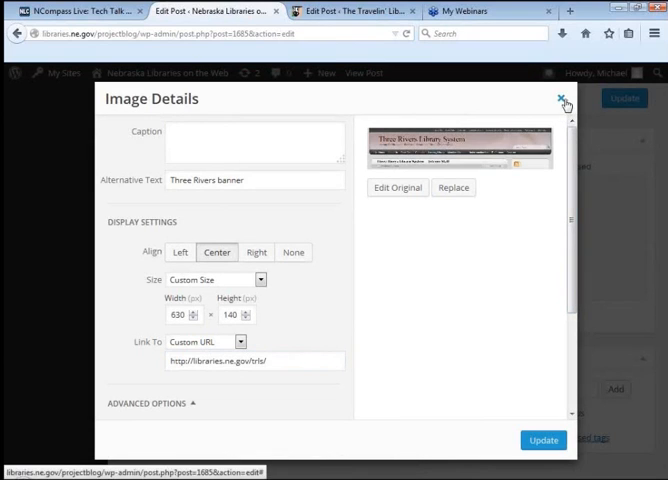
Dismiss the Image Details modal without changing the banner image.
{"action": "left_click", "coordinate": [562, 100]}
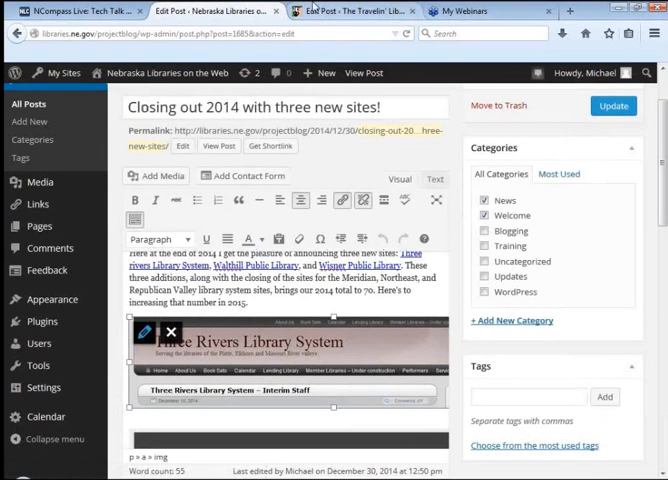
Return to the Tuesday Tech Tip post editor on The Traveler Librarian.
{"action": "left_click", "coordinate": [350, 12]}
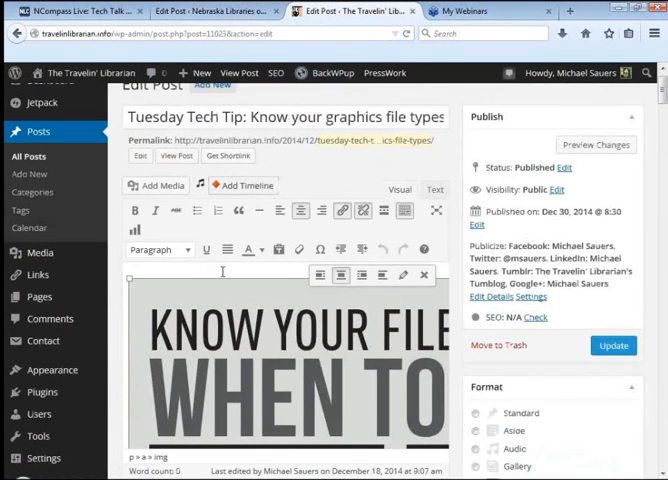
{"action": "mouse_move", "coordinate": [178, 264]}
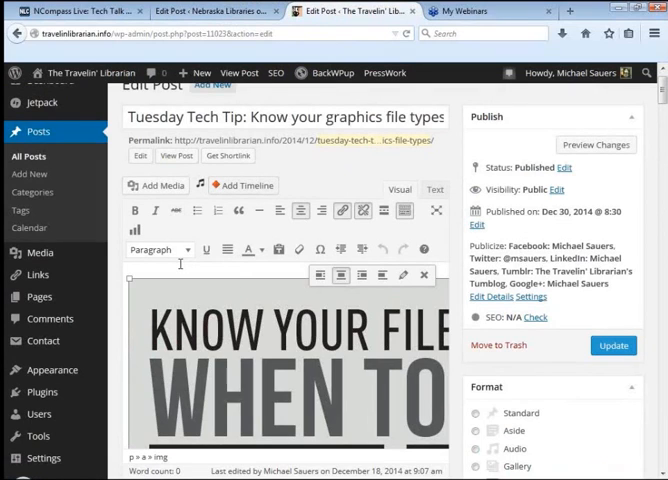
{"action": "mouse_move", "coordinate": [424, 292]}
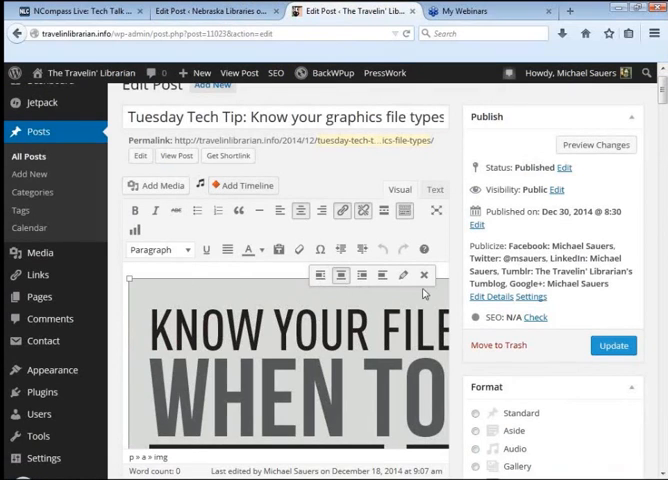
{"action": "mouse_move", "coordinate": [350, 292]}
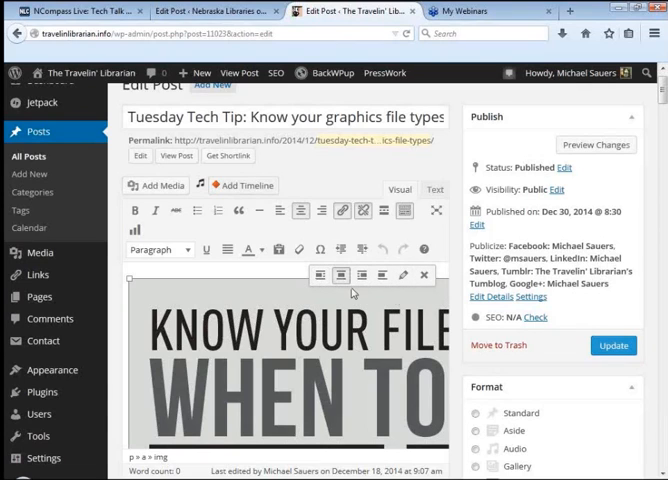
{"action": "mouse_move", "coordinate": [424, 276]}
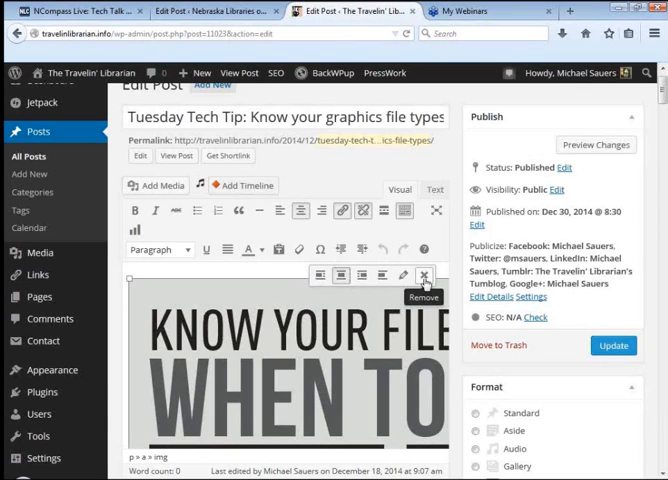
{"action": "mouse_move", "coordinate": [404, 274]}
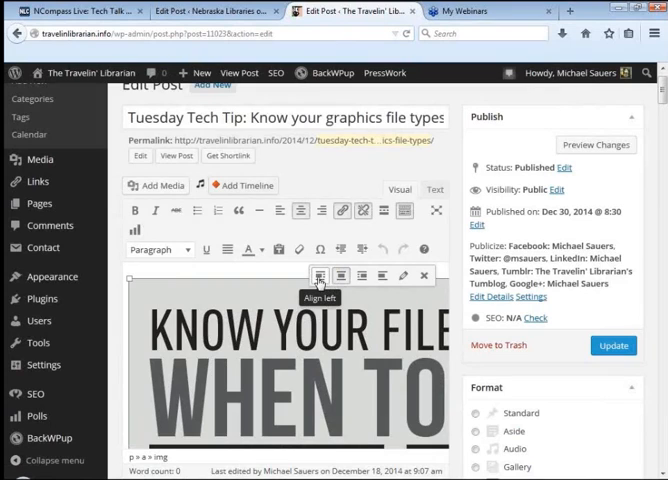
{"action": "mouse_move", "coordinate": [360, 276]}
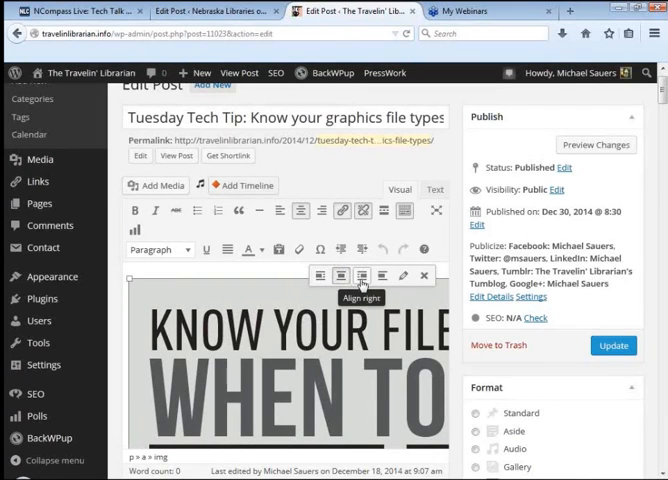
{"action": "mouse_move", "coordinate": [384, 276]}
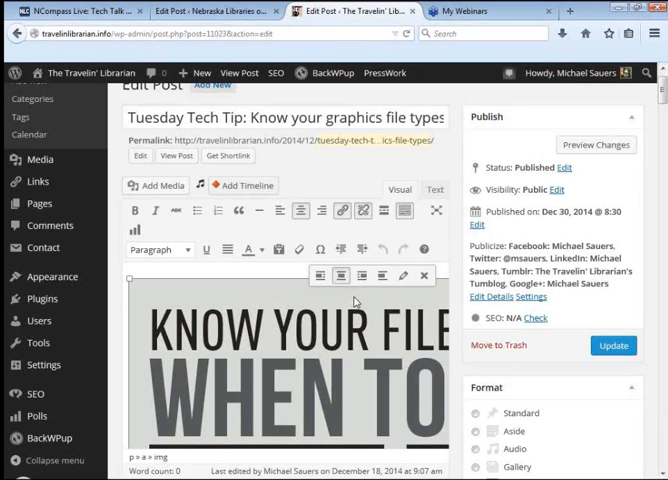
{"action": "mouse_move", "coordinate": [378, 224]}
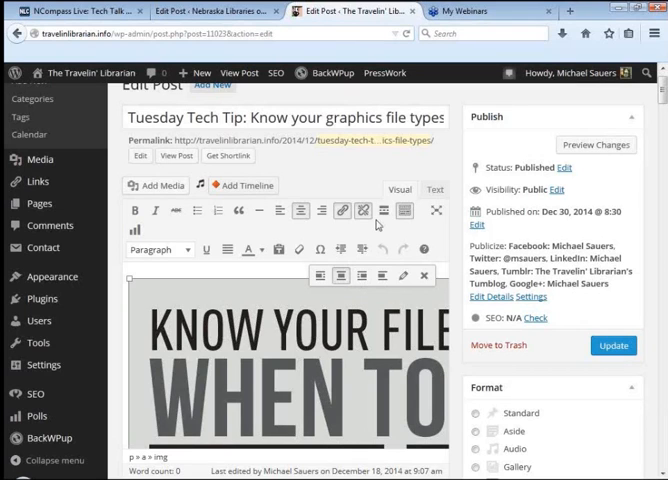